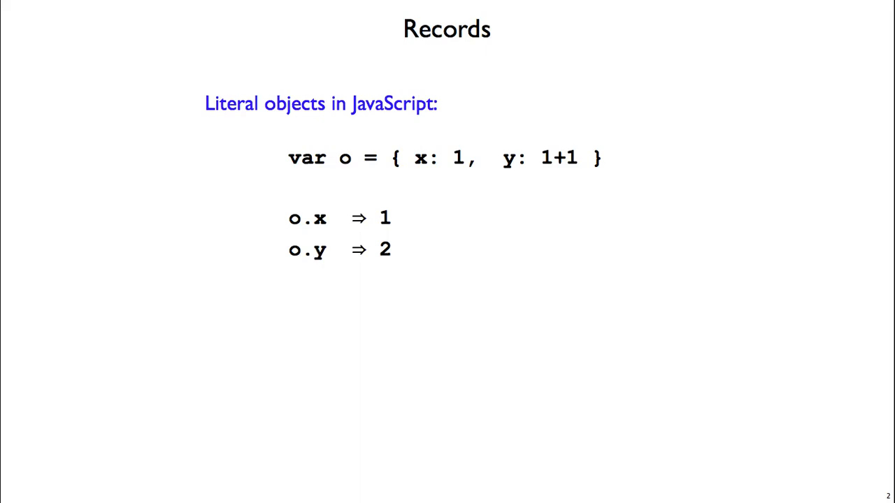
# Advance to the Record Update slide showing a stateful JavaScript field update.
pyautogui.press('Right')
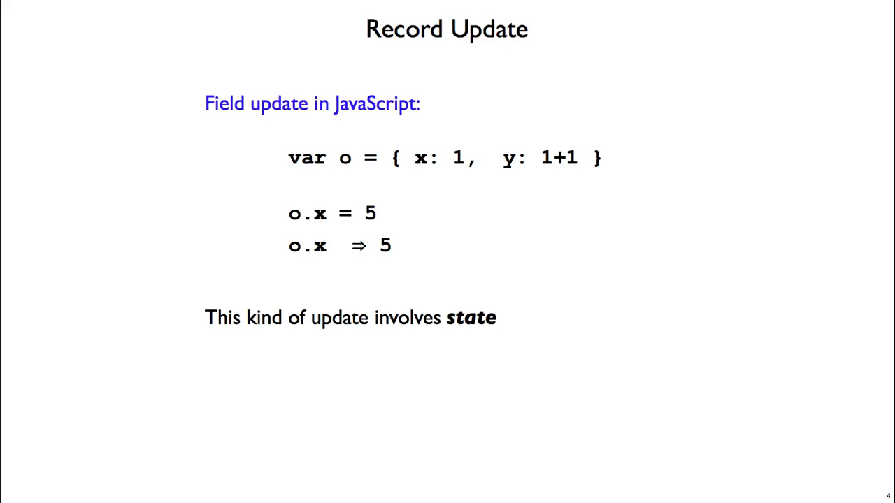
# Advance to the Records slide with the colored literal { x: 1, y: 1 + 1 }.
pyautogui.press('Right')
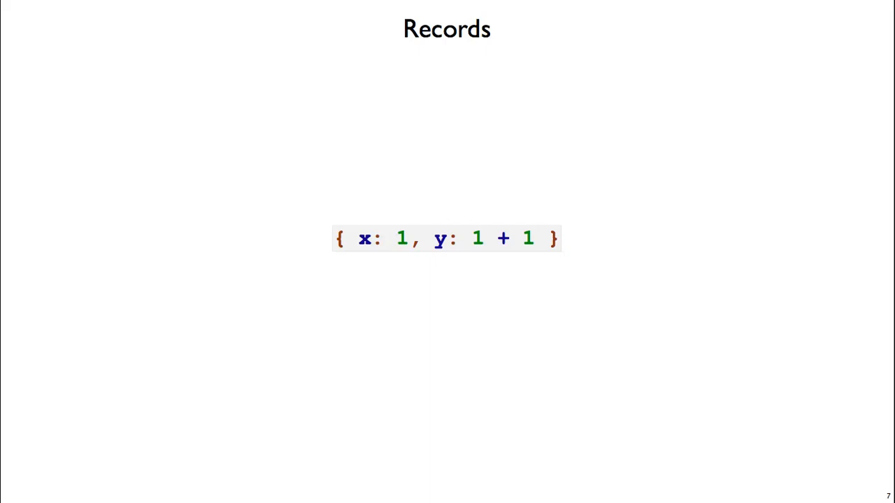
# Advance to the Records slide showing the expression o with (x = 5).
pyautogui.press('Right')
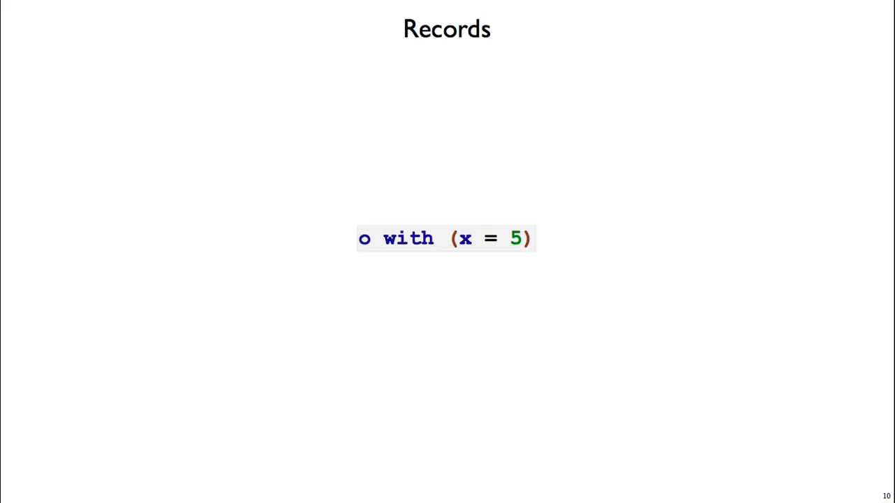
# Advance to Functional Record Update and reveal that obj with (field = expr) creates a new record.
pyautogui.press('Right')
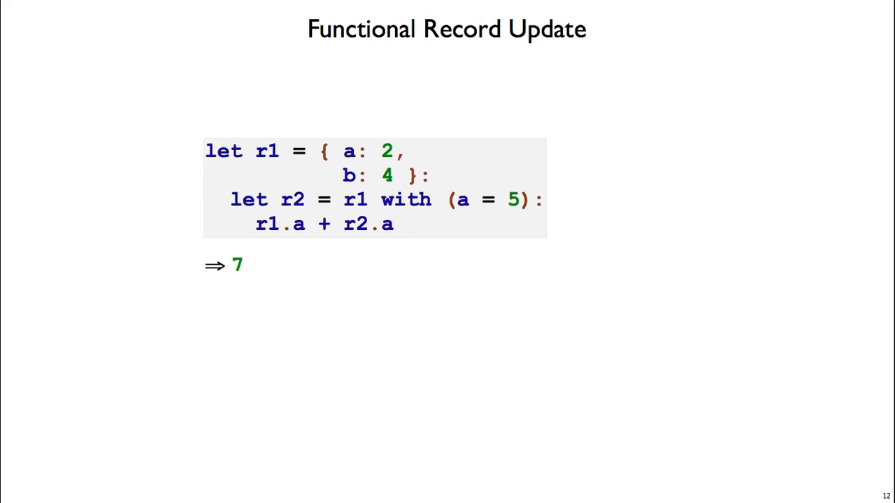
pyautogui.press('right')
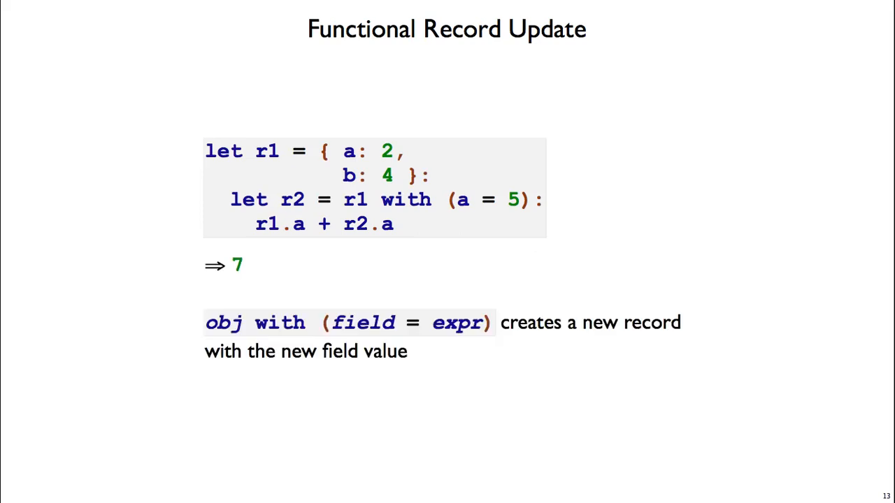